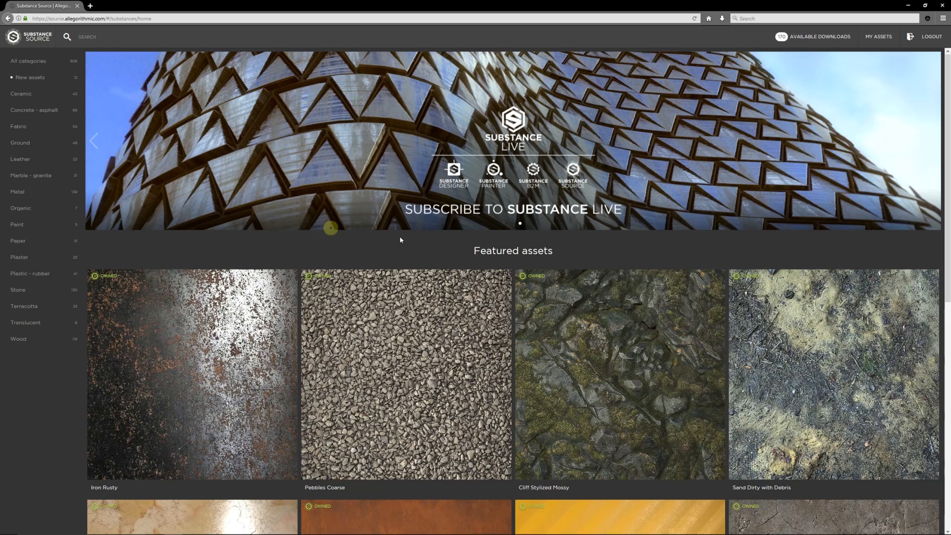
pyautogui.moveTo(323, 268)
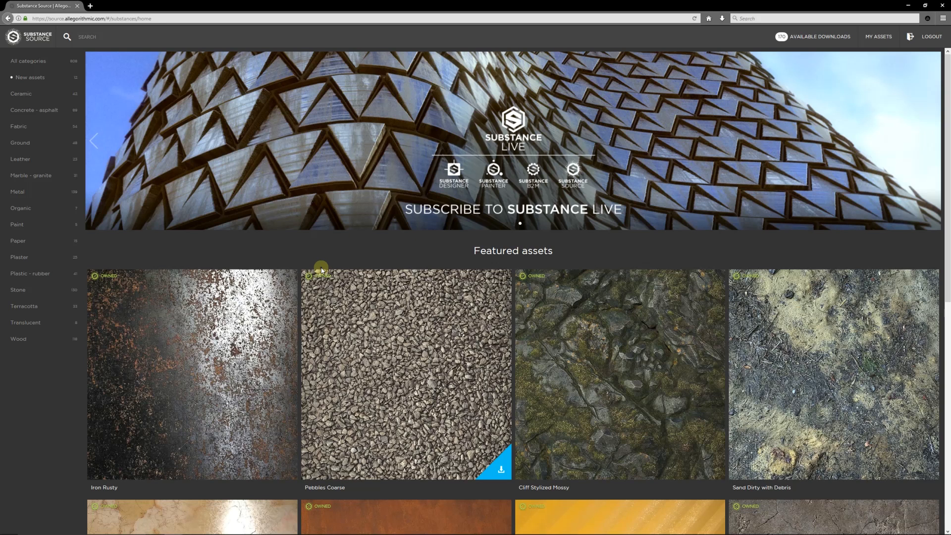
pyautogui.moveTo(292, 202)
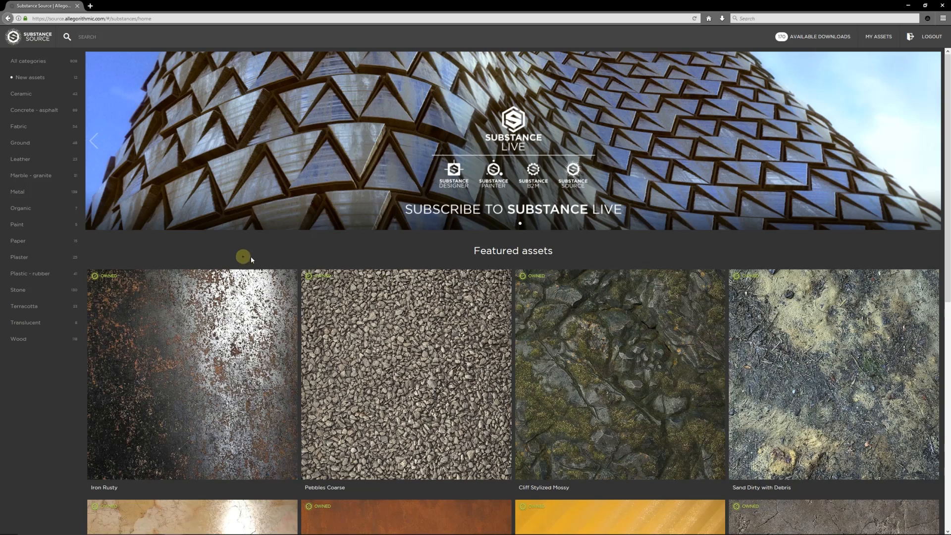
# - Open the Iron Rusty featured asset's details on the Substance Source home page
pyautogui.scroll(-3)
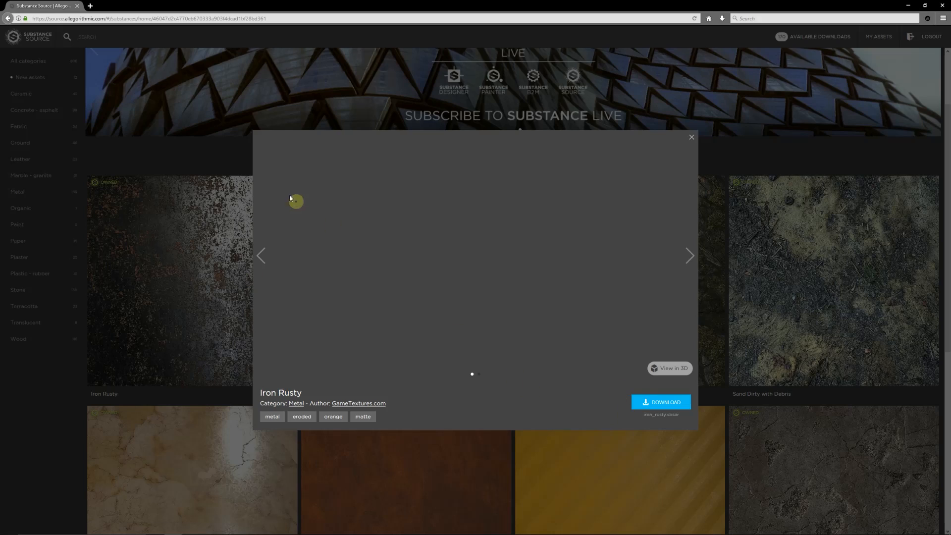
pyautogui.click(691, 137)
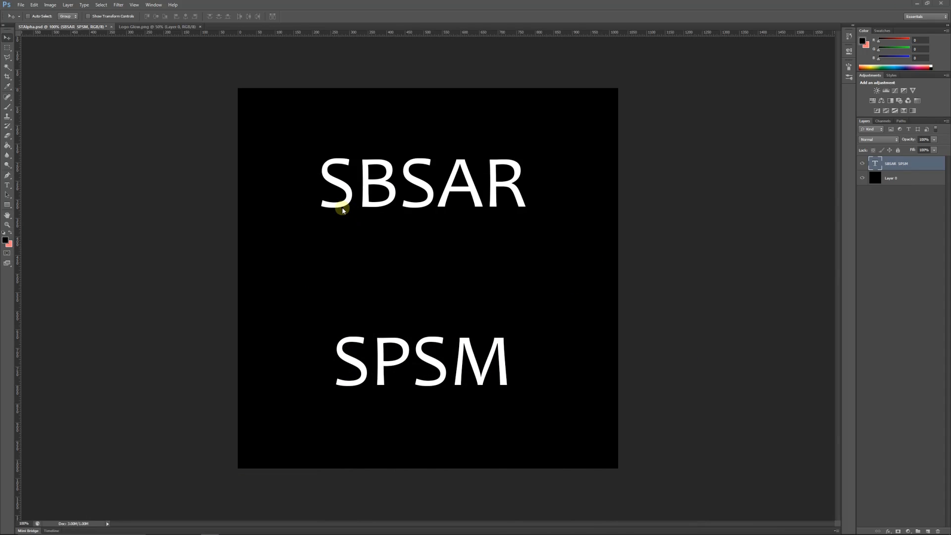
pyautogui.moveTo(467, 367)
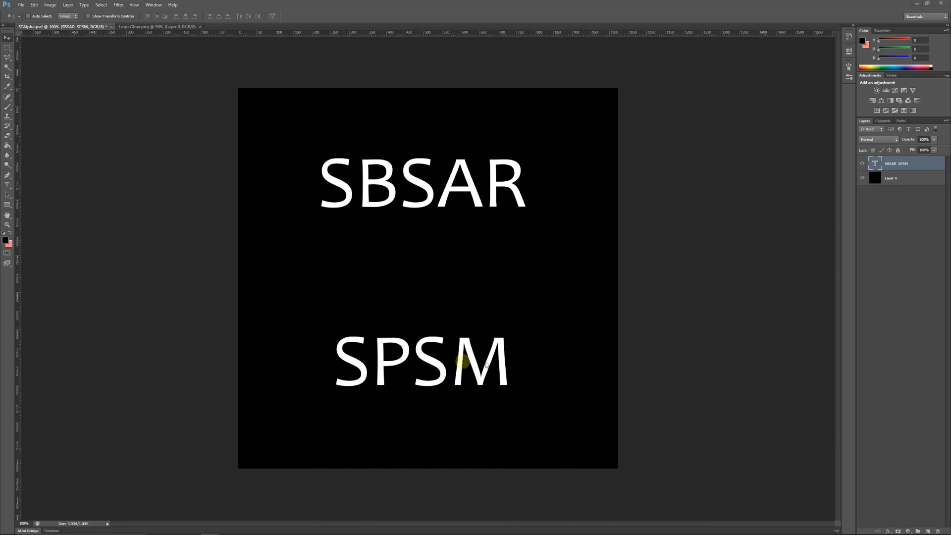
pyautogui.moveTo(335, 190)
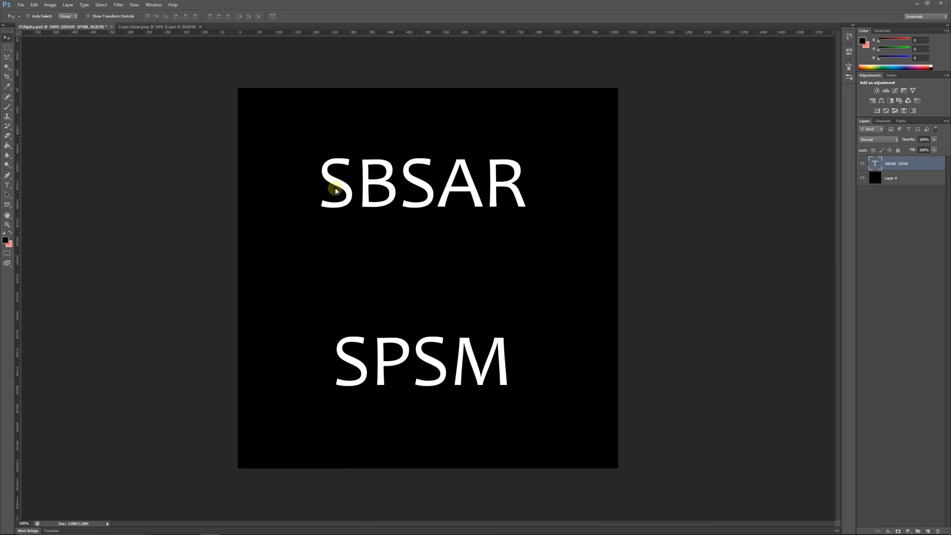
pyautogui.moveTo(519, 202)
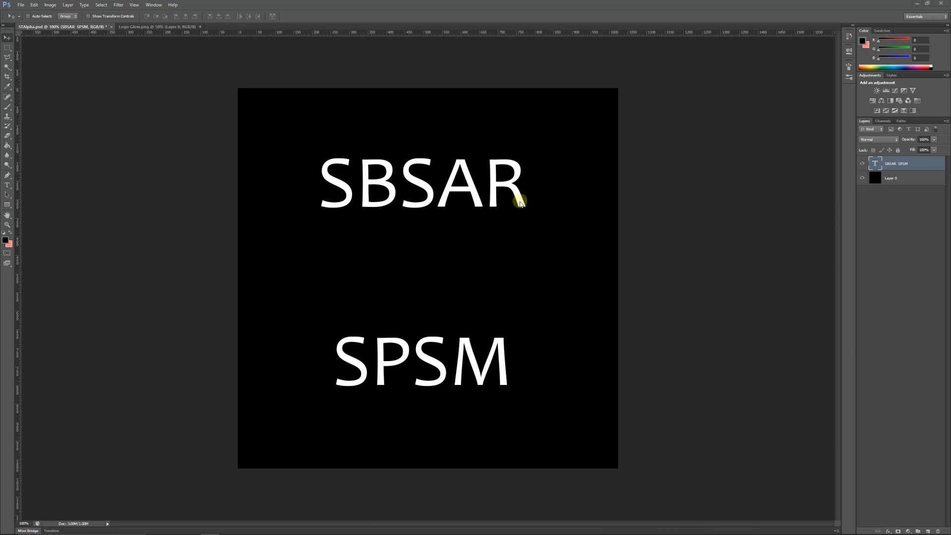
pyautogui.moveTo(467, 221)
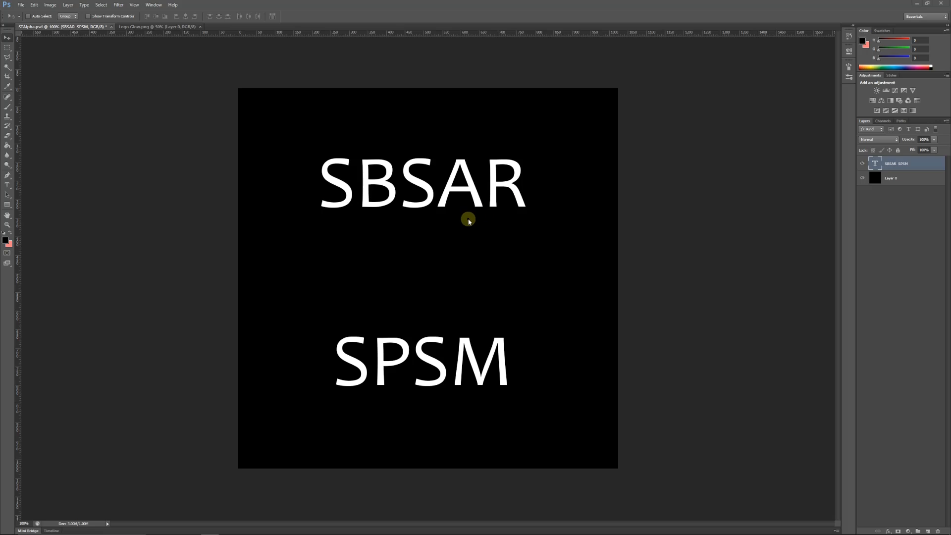
pyautogui.moveTo(463, 220)
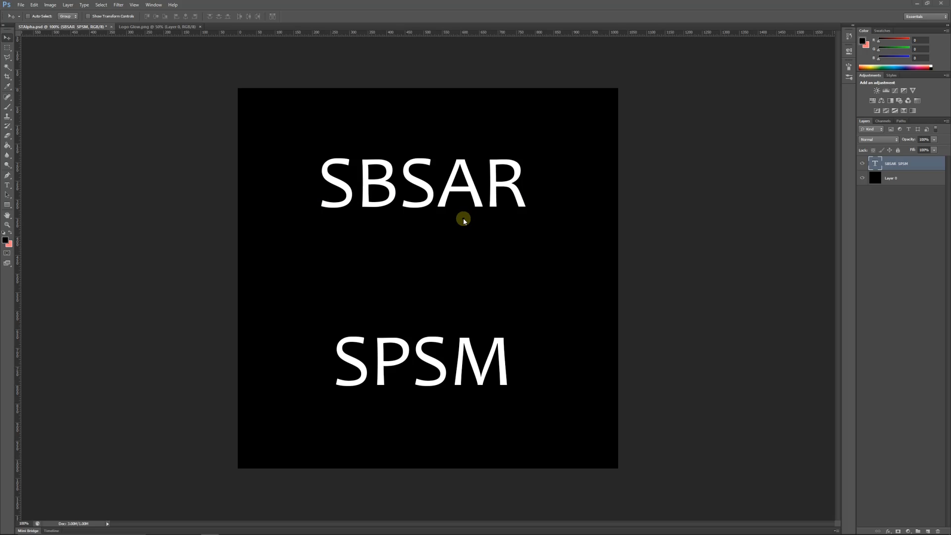
pyautogui.moveTo(422, 239)
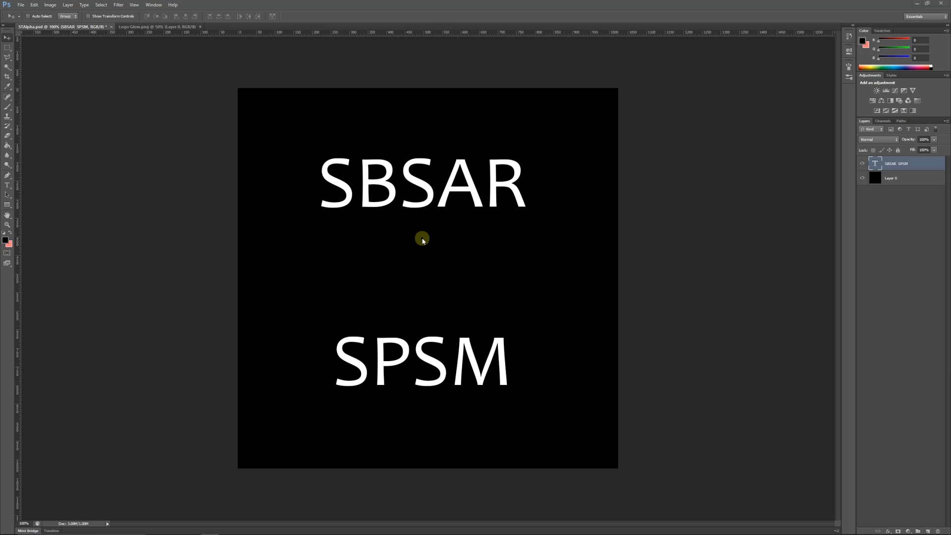
pyautogui.moveTo(480, 361)
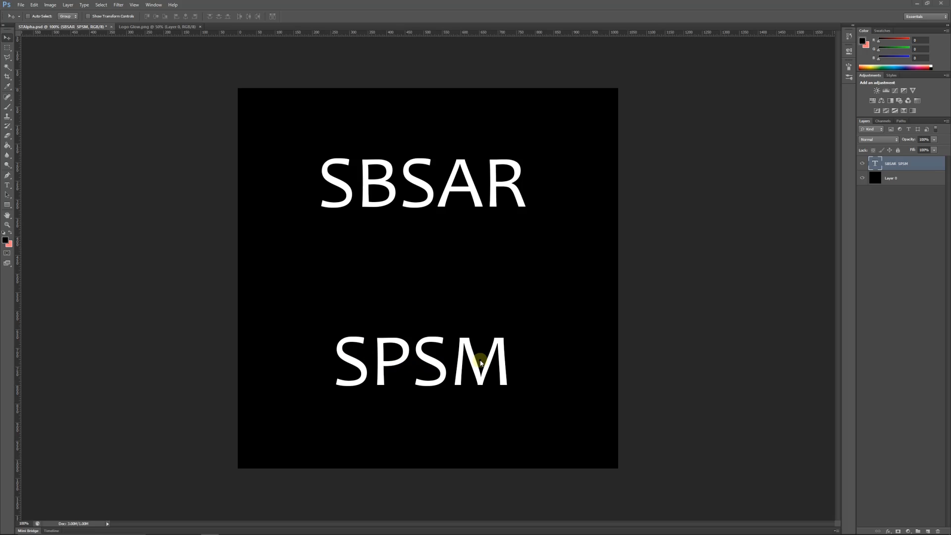
pyautogui.moveTo(402, 348)
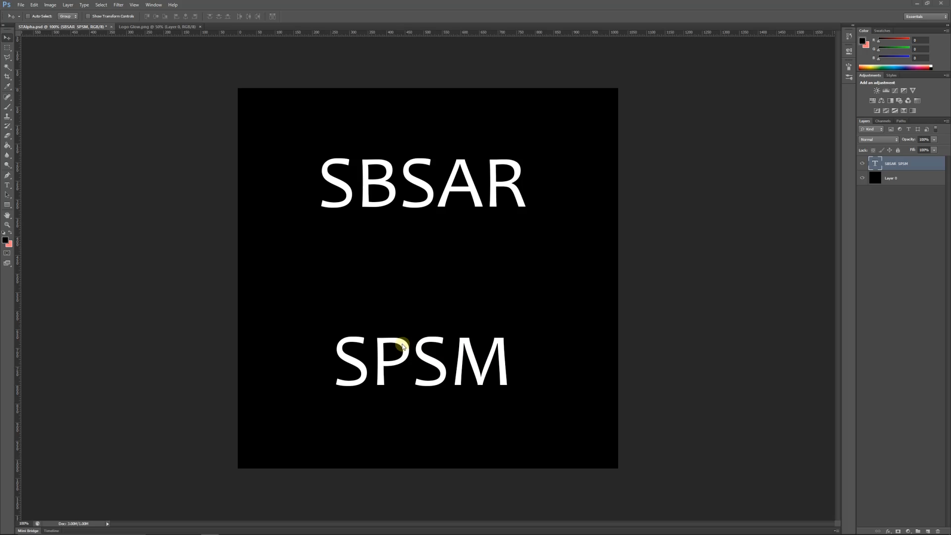
pyautogui.moveTo(387, 349)
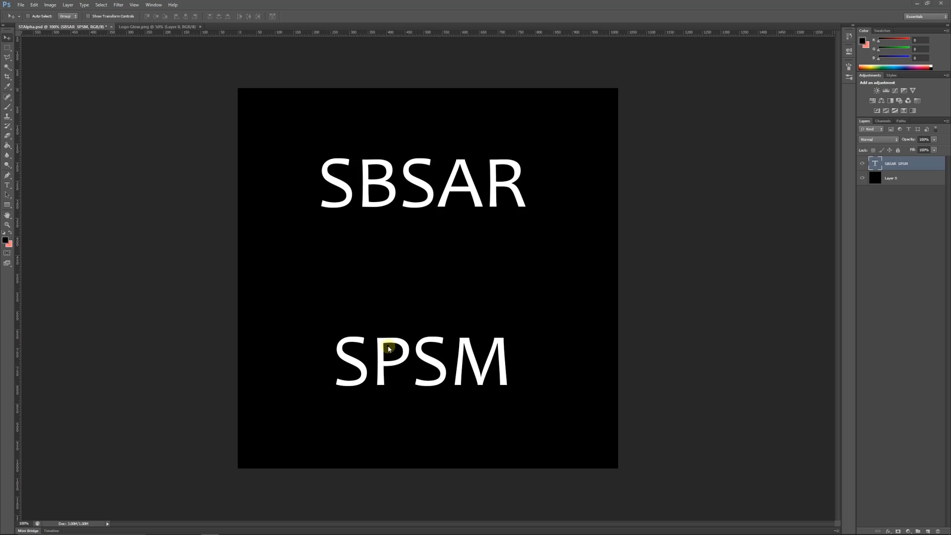
pyautogui.moveTo(382, 333)
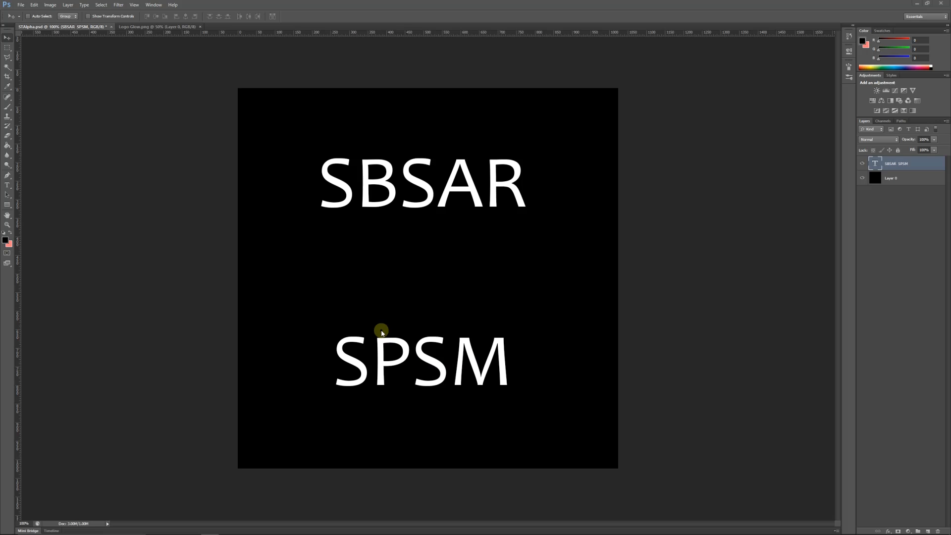
pyautogui.moveTo(407, 229)
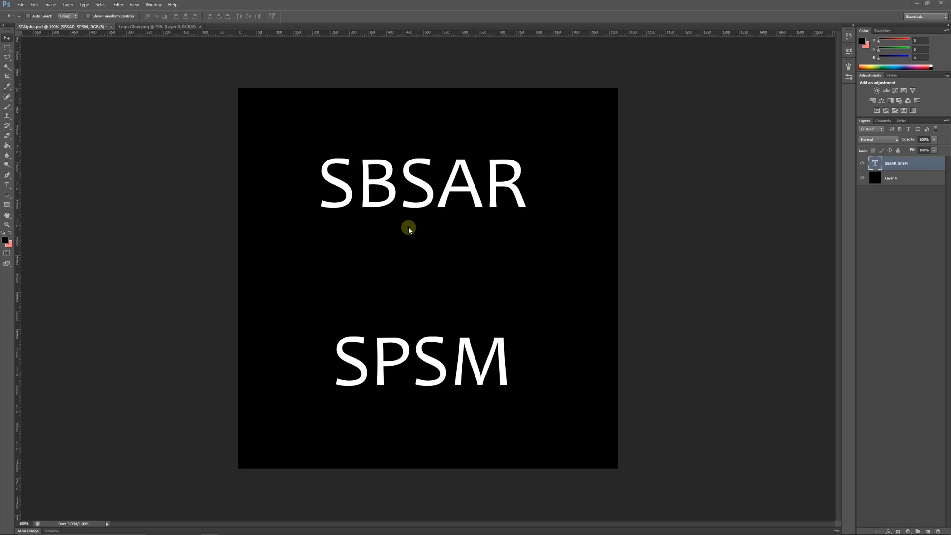
pyautogui.moveTo(551, 226)
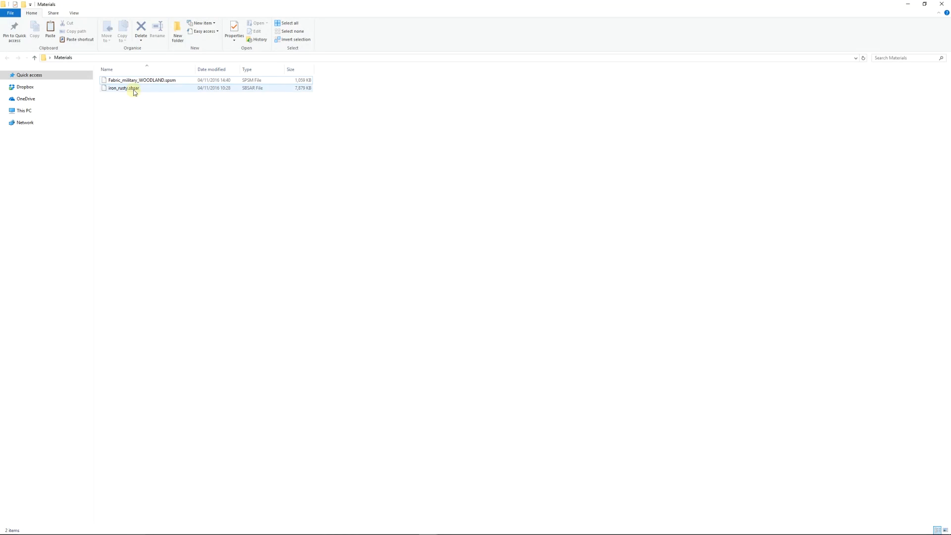
# - Select iron_rusty.sbsar and Fabric_military_WOODLAND.spsm in the downloaded Materials folder
pyautogui.click(138, 79)
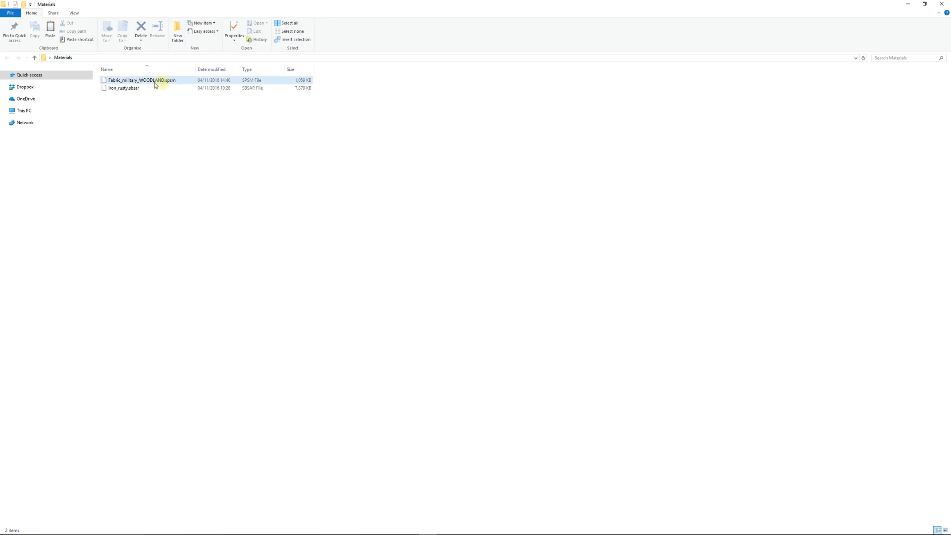
pyautogui.click(184, 136)
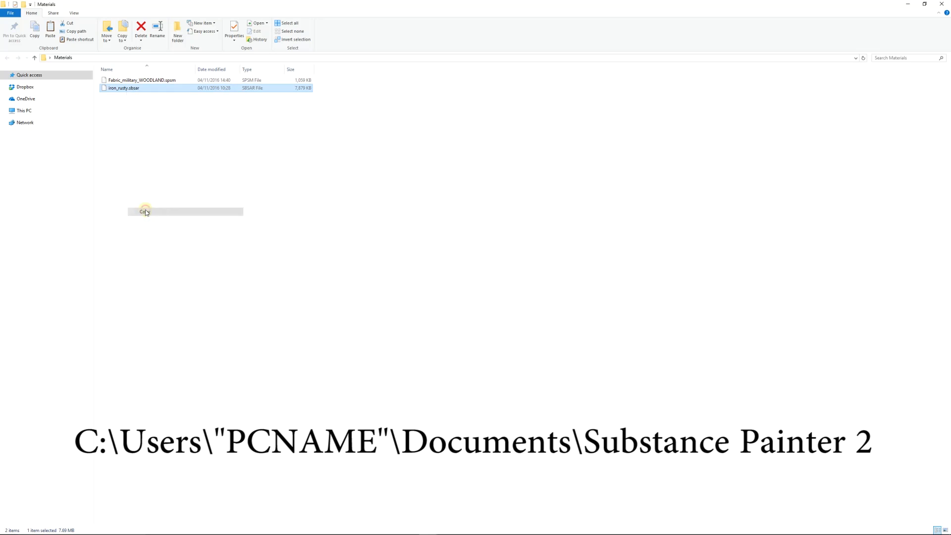
# - Copy iron_rusty.sbsar and head to Documents > Substance Painter 2
pyautogui.click(174, 210)
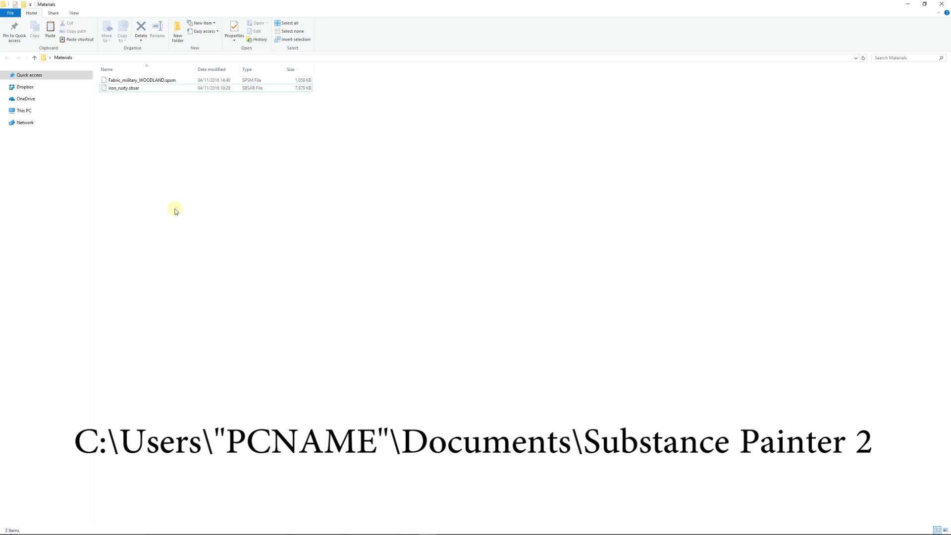
pyautogui.moveTo(418, 194)
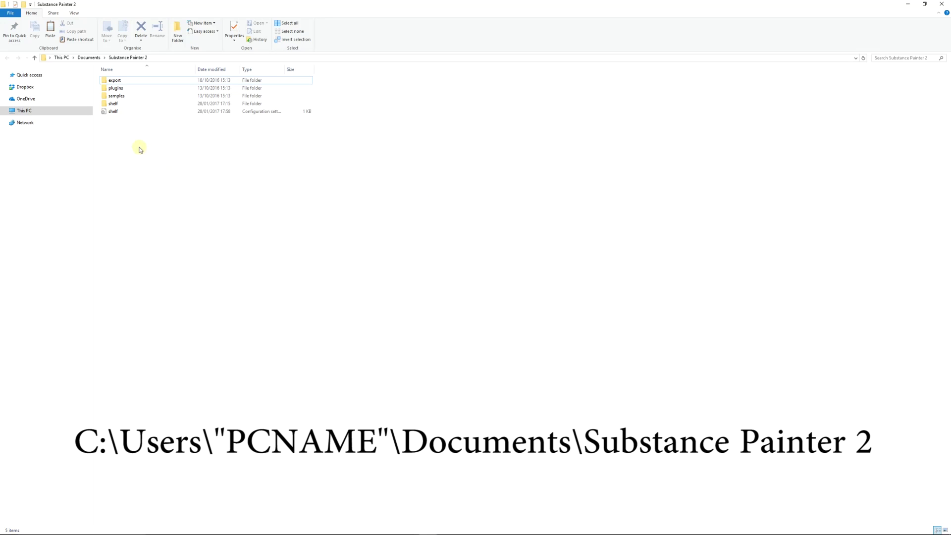
pyautogui.moveTo(87, 63)
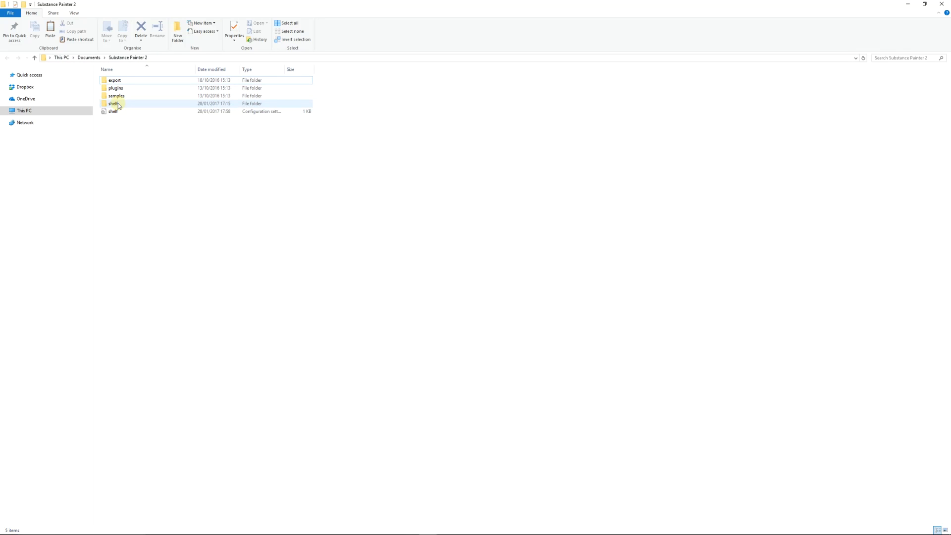
# - Open the shelf's materials folder inside Substance Painter 2
pyautogui.doubleClick(113, 104)
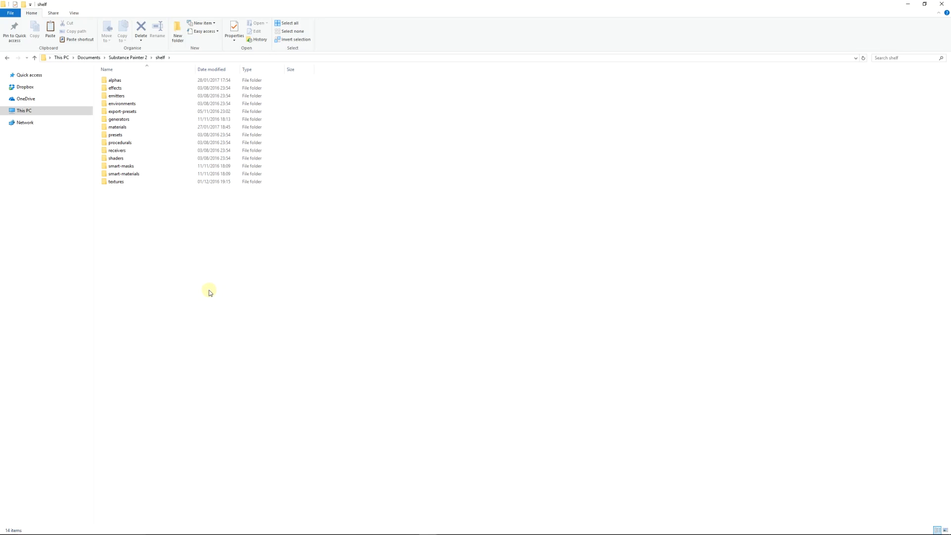
pyautogui.moveTo(208, 289)
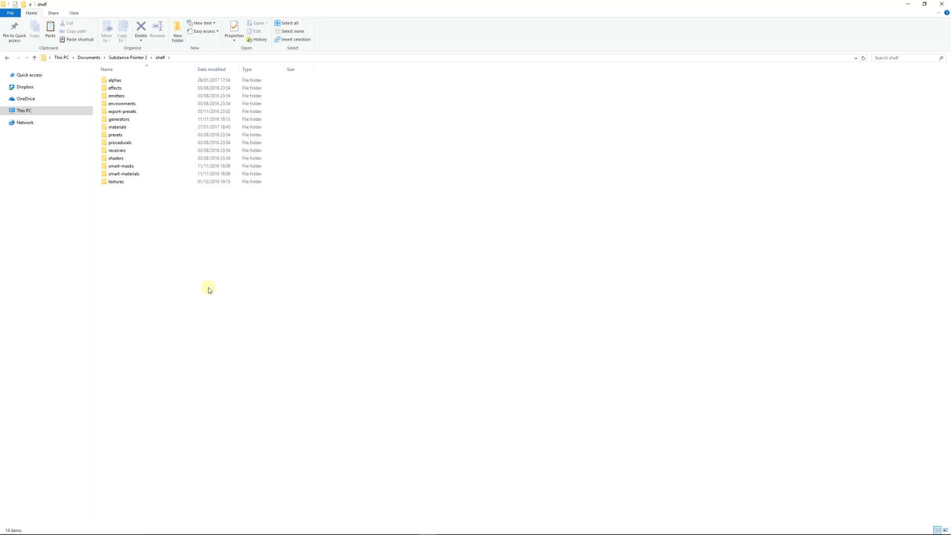
pyautogui.moveTo(151, 208)
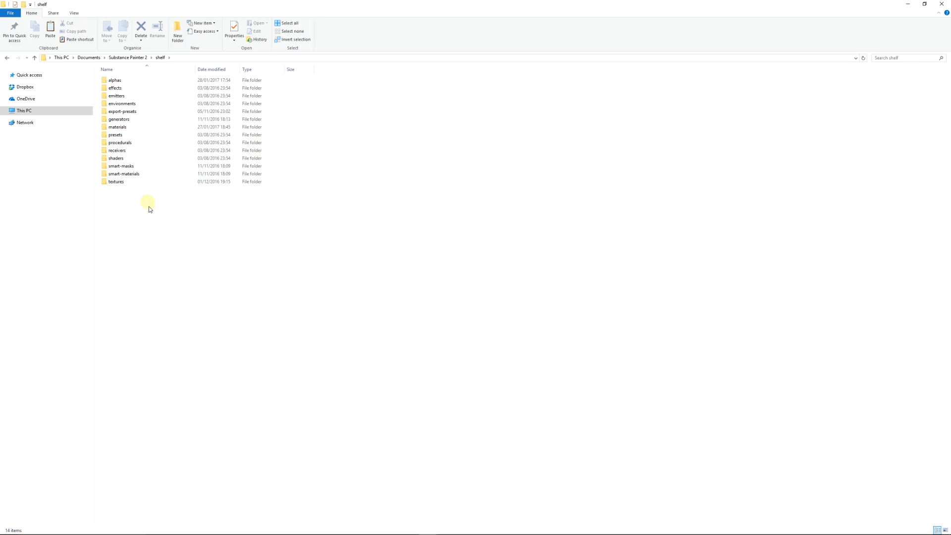
pyautogui.moveTo(151, 210)
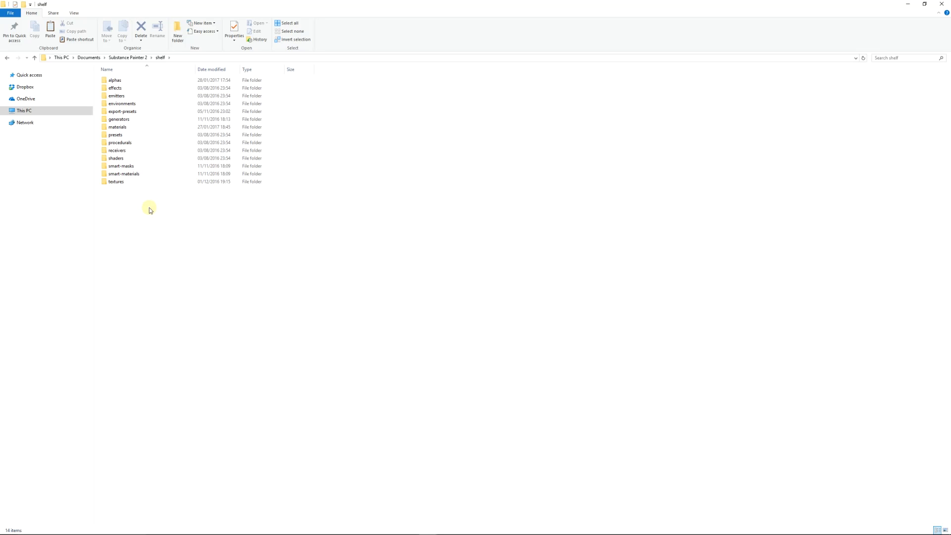
pyautogui.click(116, 158)
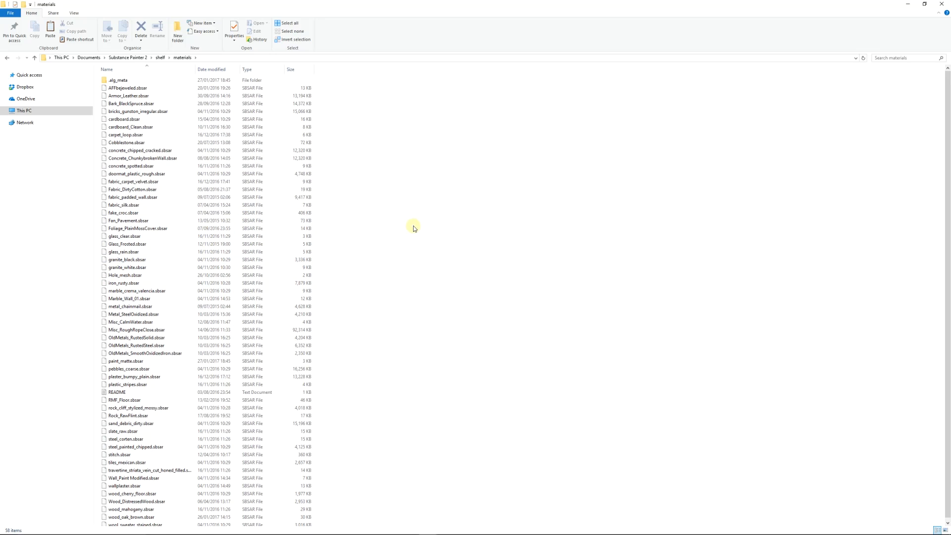
pyautogui.moveTo(384, 217)
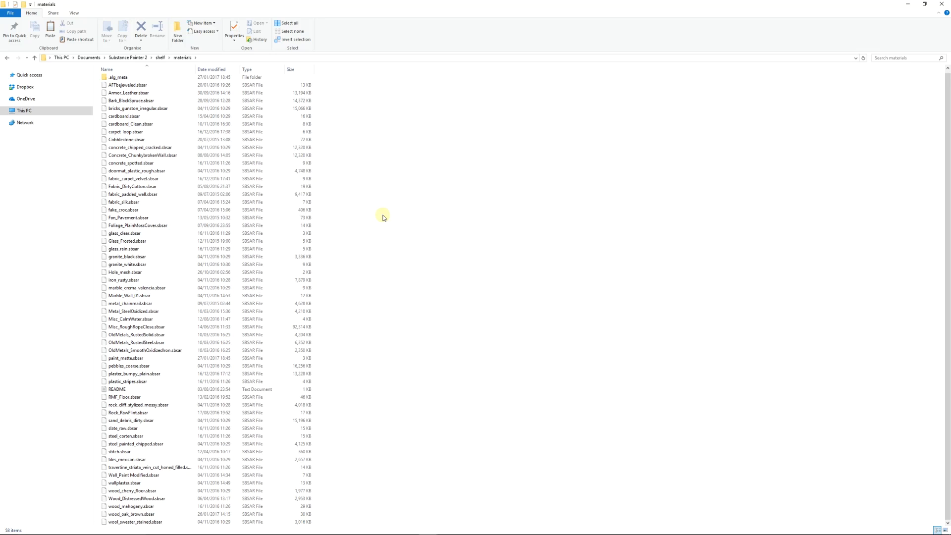
pyautogui.moveTo(356, 183)
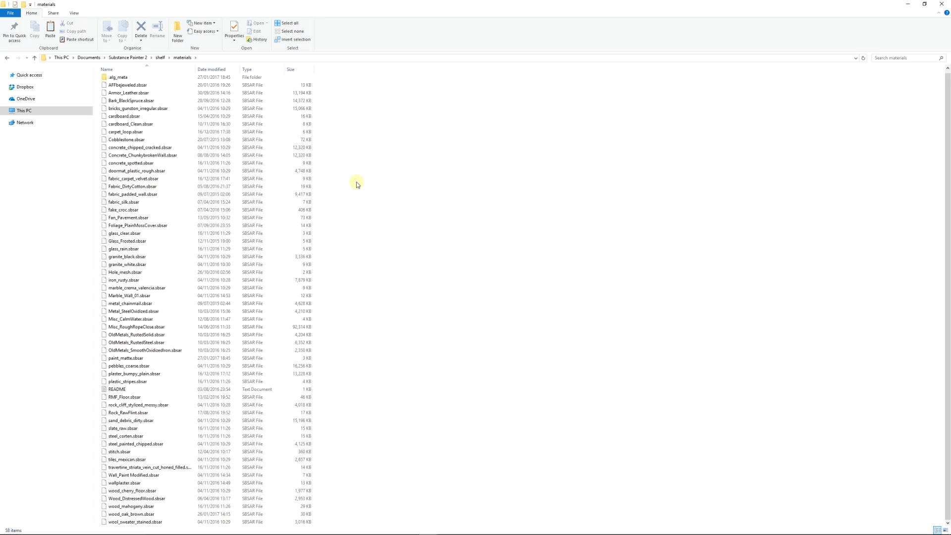
# - Paste the SBSAR files into shelf materials, replacing the existing iron_rusty.sbsar
pyautogui.rightClick(357, 184)
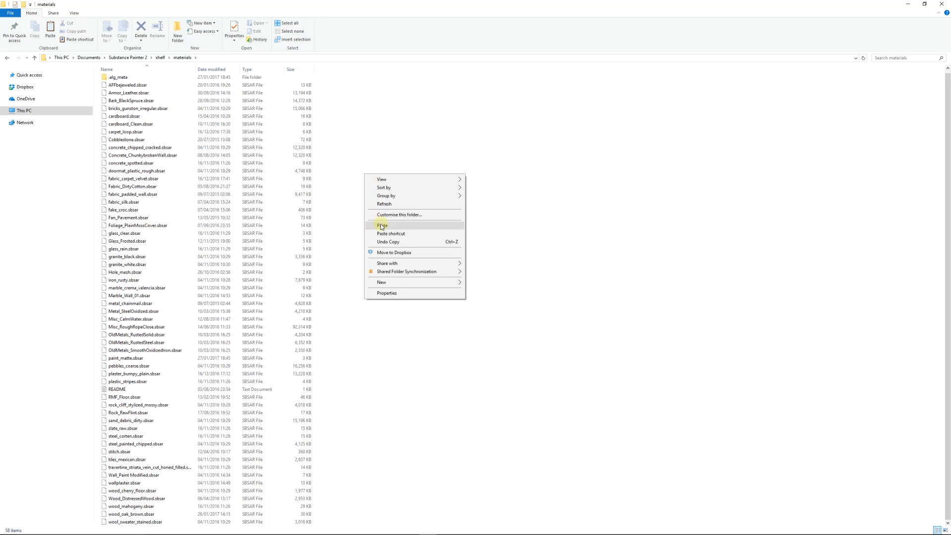
pyautogui.click(382, 226)
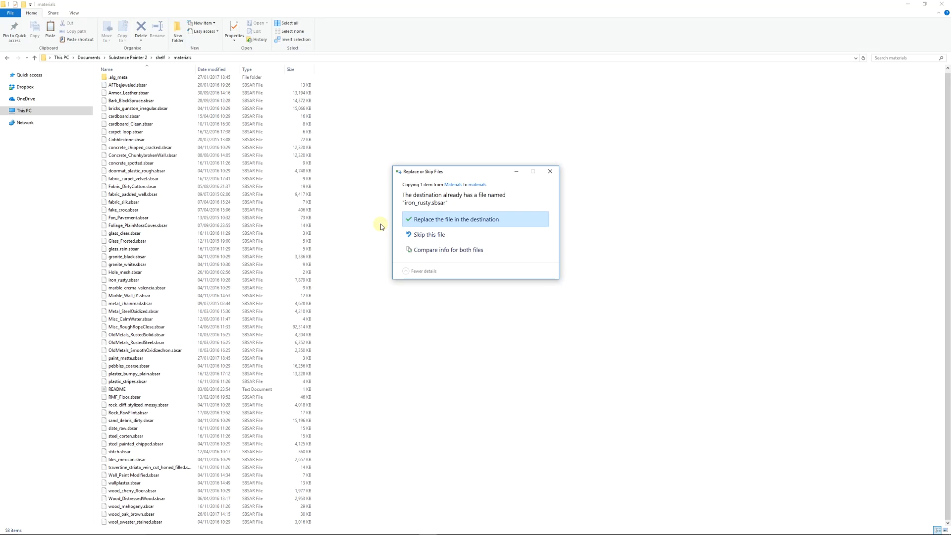
pyautogui.click(456, 219)
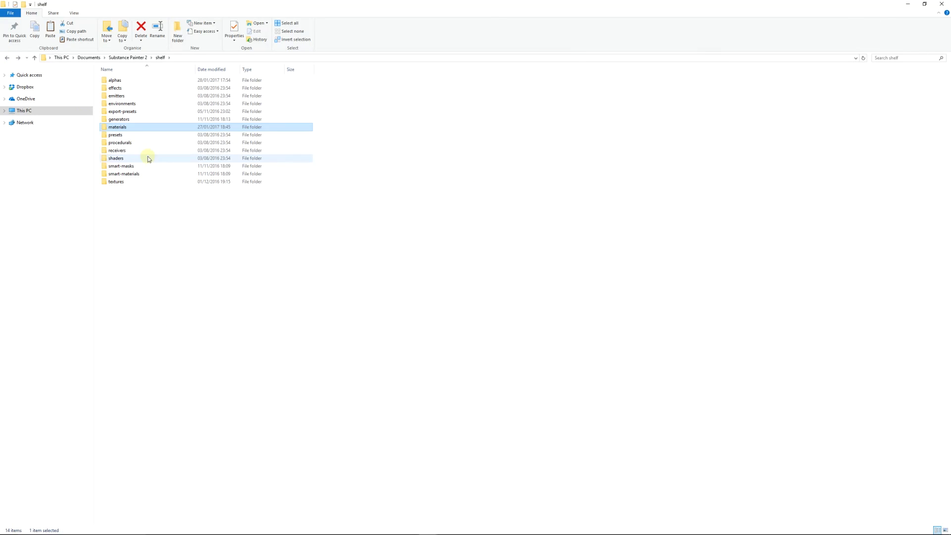
# - Paste the SPSM files into smart-materials, replacing Fabric_military_WOODLAND.spsm
pyautogui.doubleClick(124, 173)
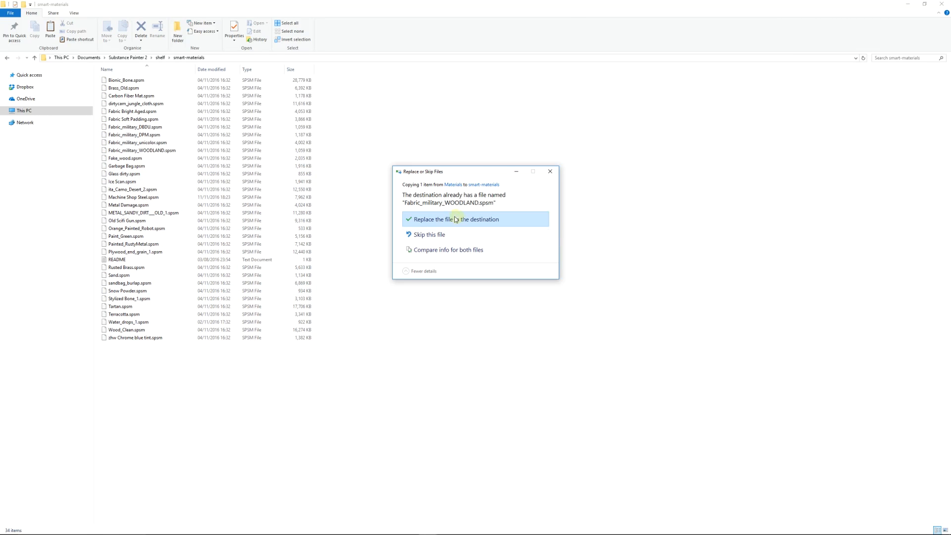
pyautogui.click(456, 219)
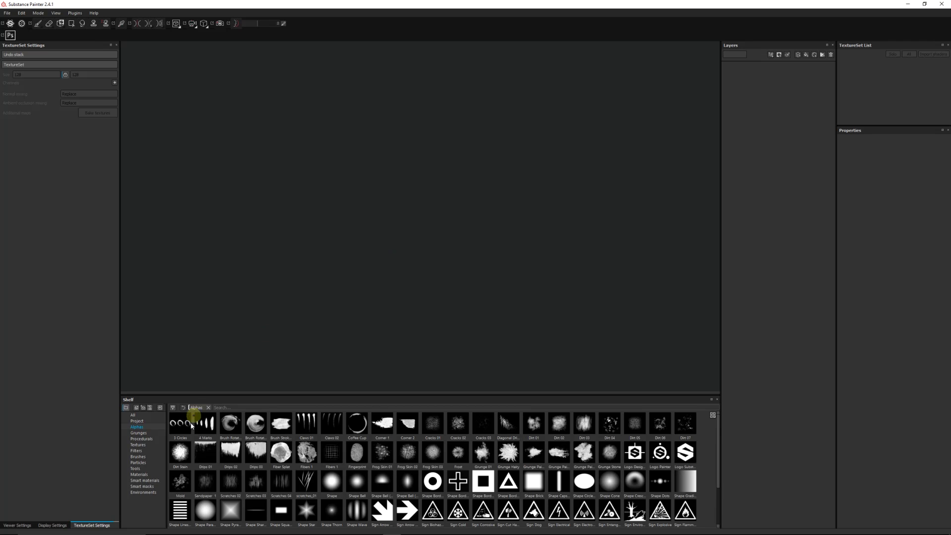
# - Browse the shelf's Smart materials, then its Materials category
pyautogui.click(142, 479)
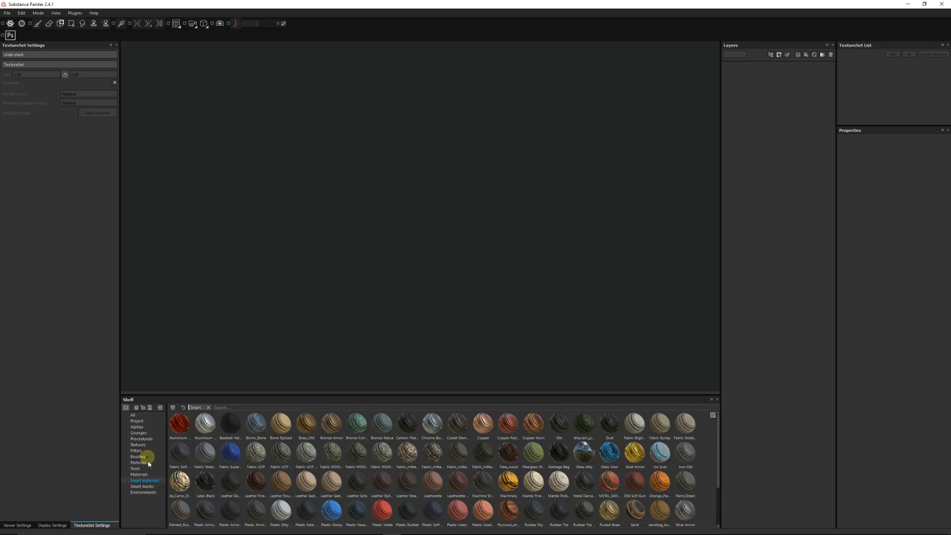
pyautogui.click(138, 474)
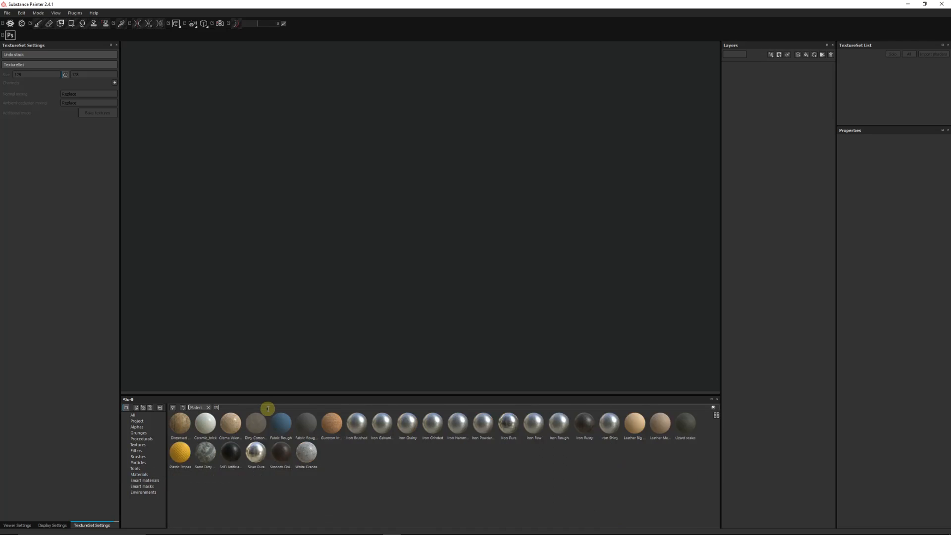
# - Search Materials for 'IRON', then Smart materials for 'WOOL' to find the new assets
pyautogui.write('IRON')
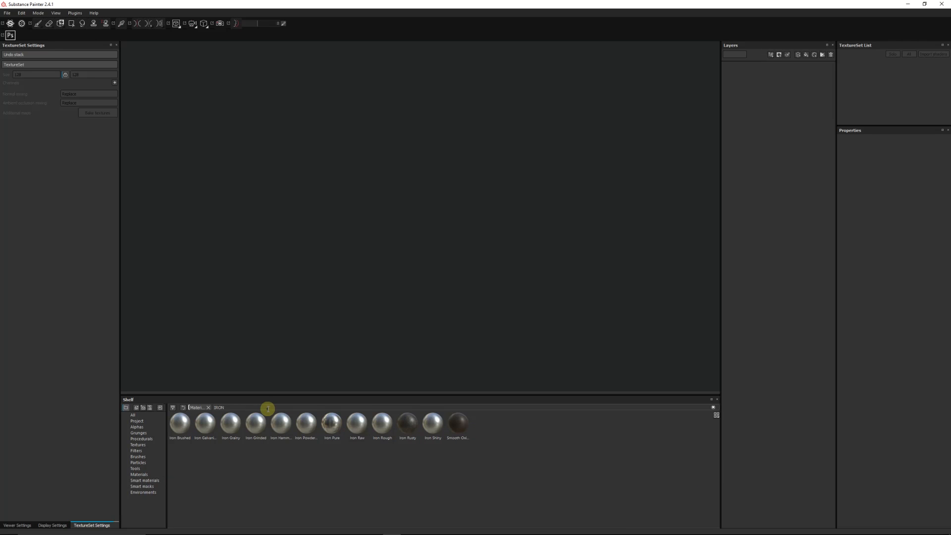
pyautogui.moveTo(412, 431)
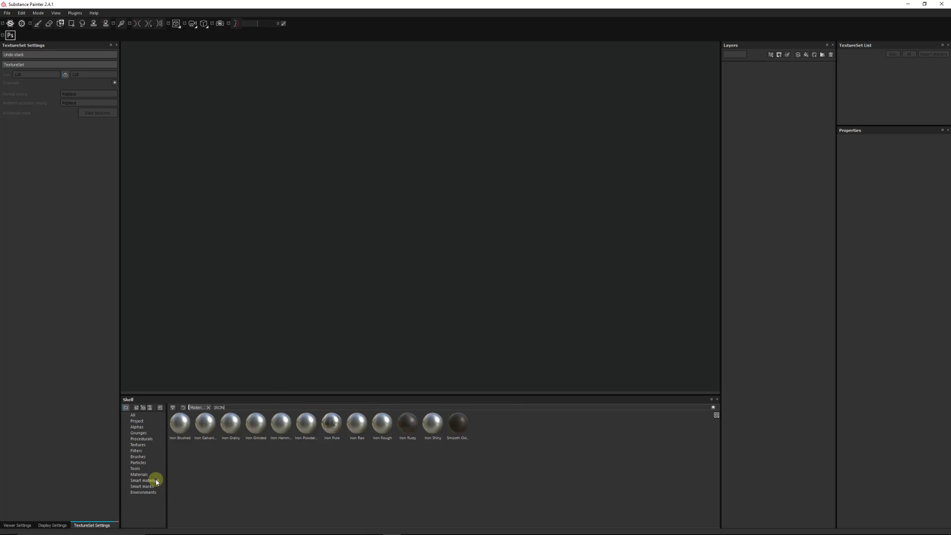
pyautogui.click(142, 479)
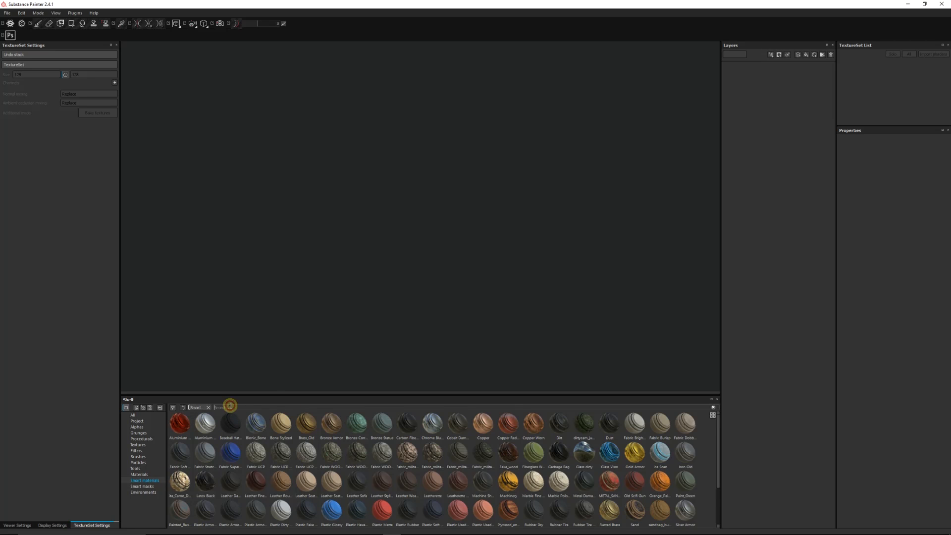
pyautogui.write('WOOL')
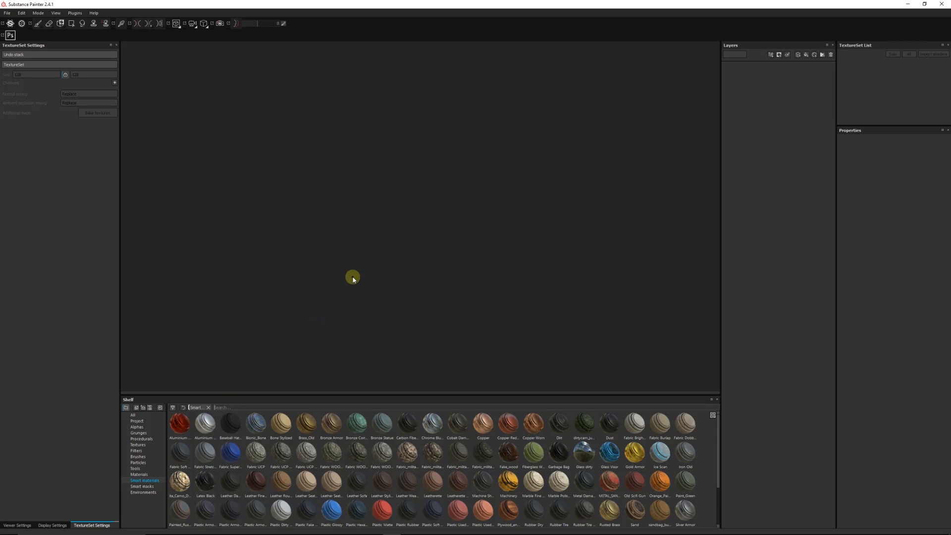
pyautogui.moveTo(331, 255)
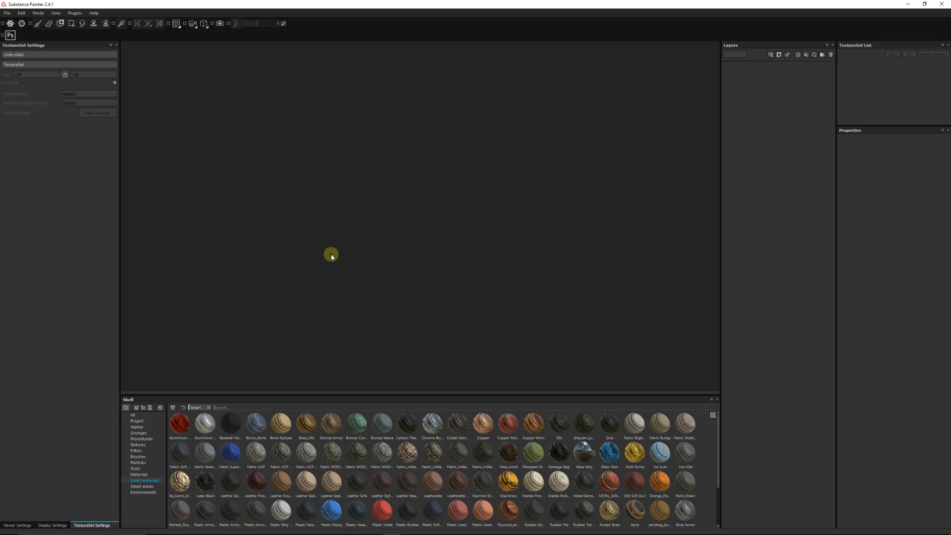
pyautogui.moveTo(330, 247)
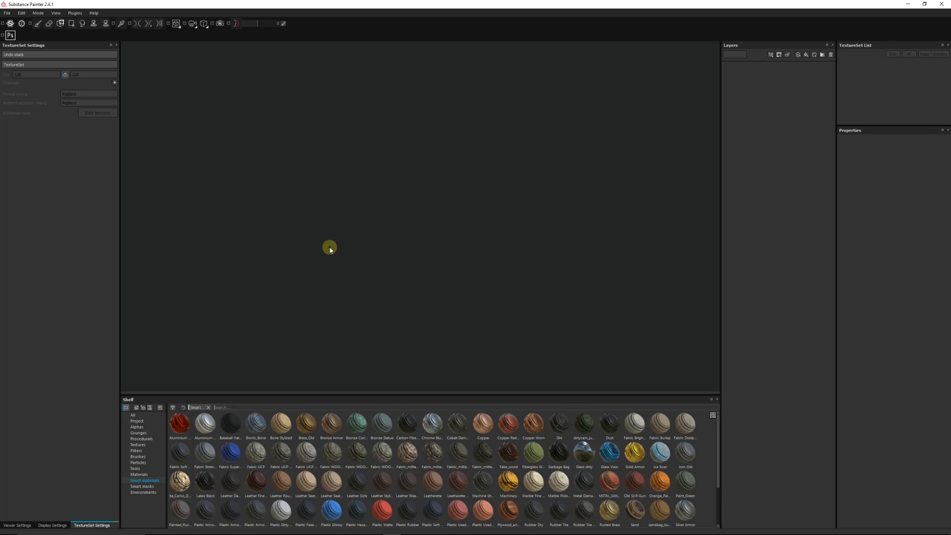
pyautogui.moveTo(344, 194)
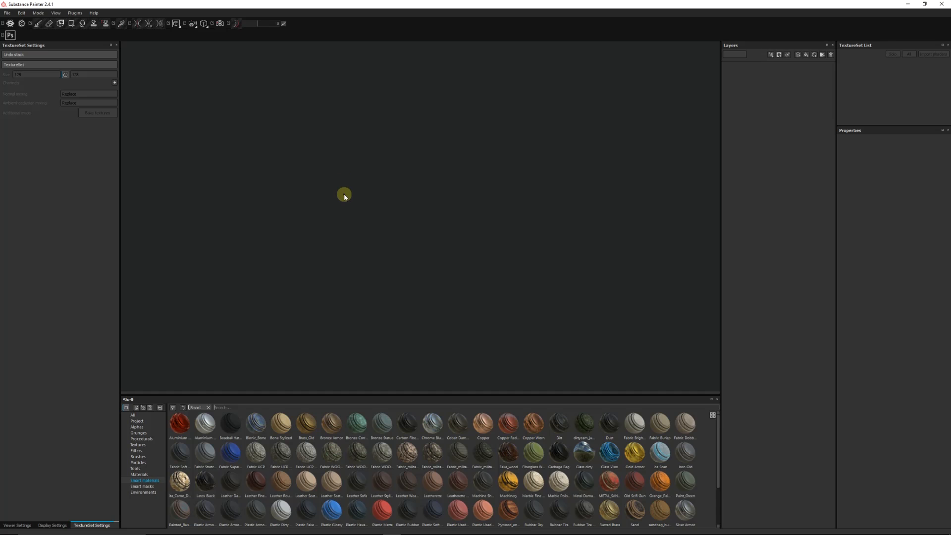
pyautogui.moveTo(322, 454)
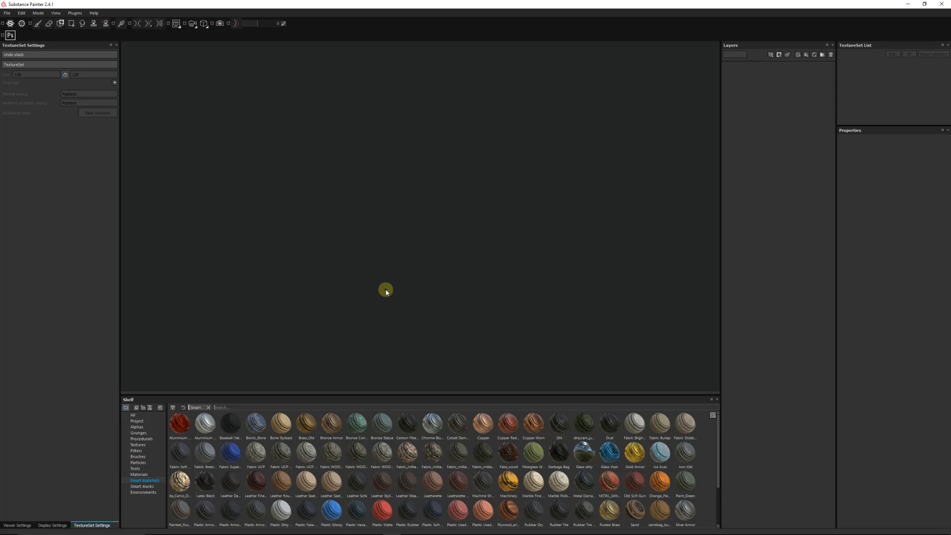
pyautogui.moveTo(278, 429)
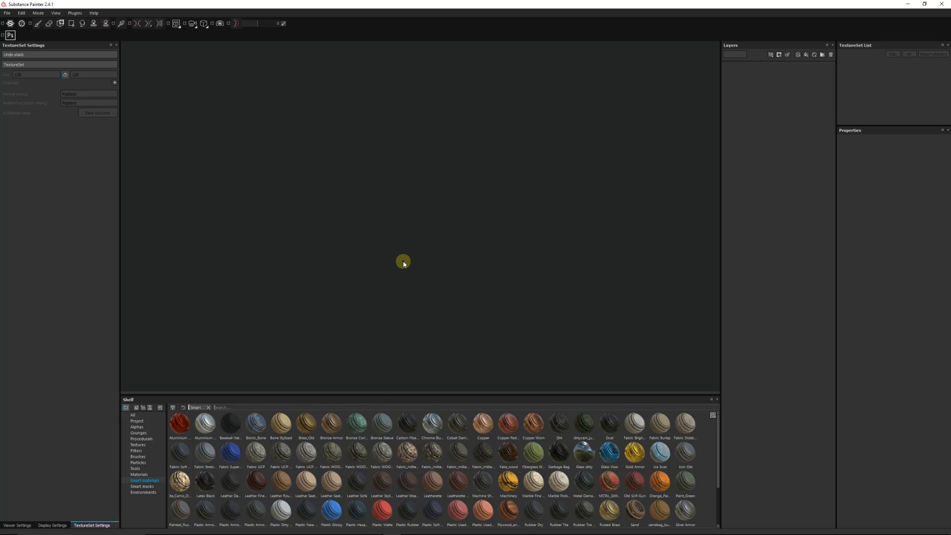
pyautogui.moveTo(379, 321)
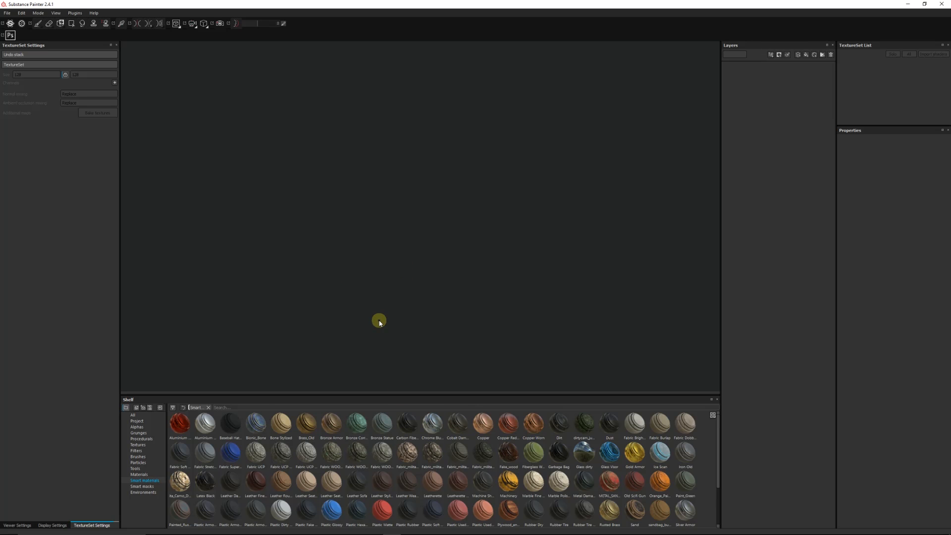